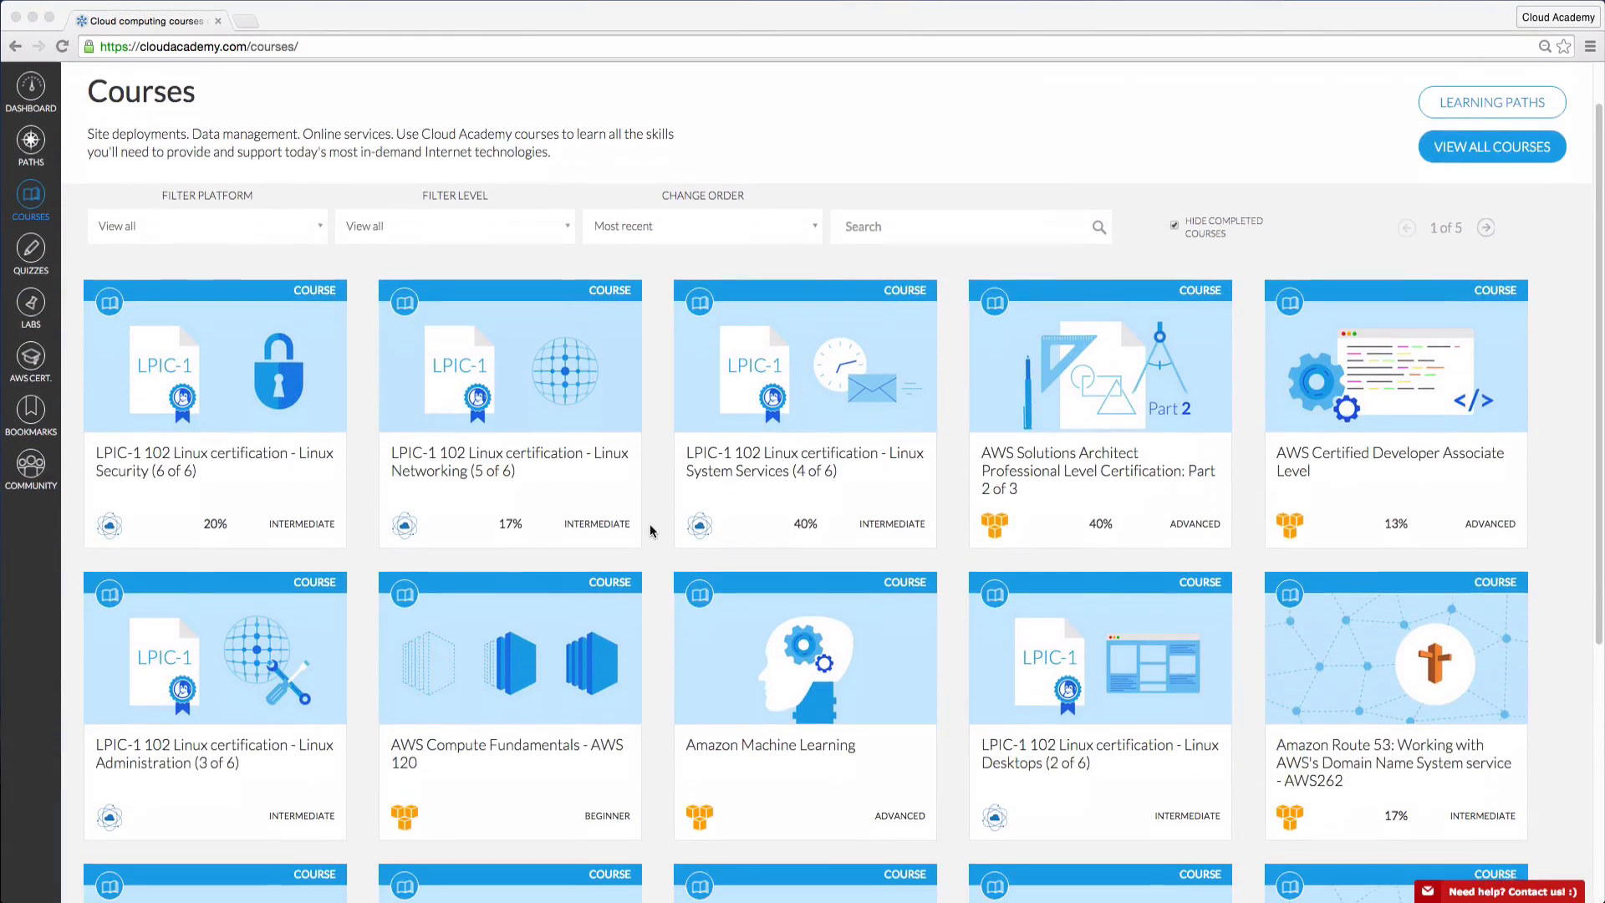
- Filter the courses by platform and reach the AWS Solutions Architect Professional Part 1 course with its Video Transcript
{"action": "scroll", "scroll_direction": "down", "scroll_amount": 3}
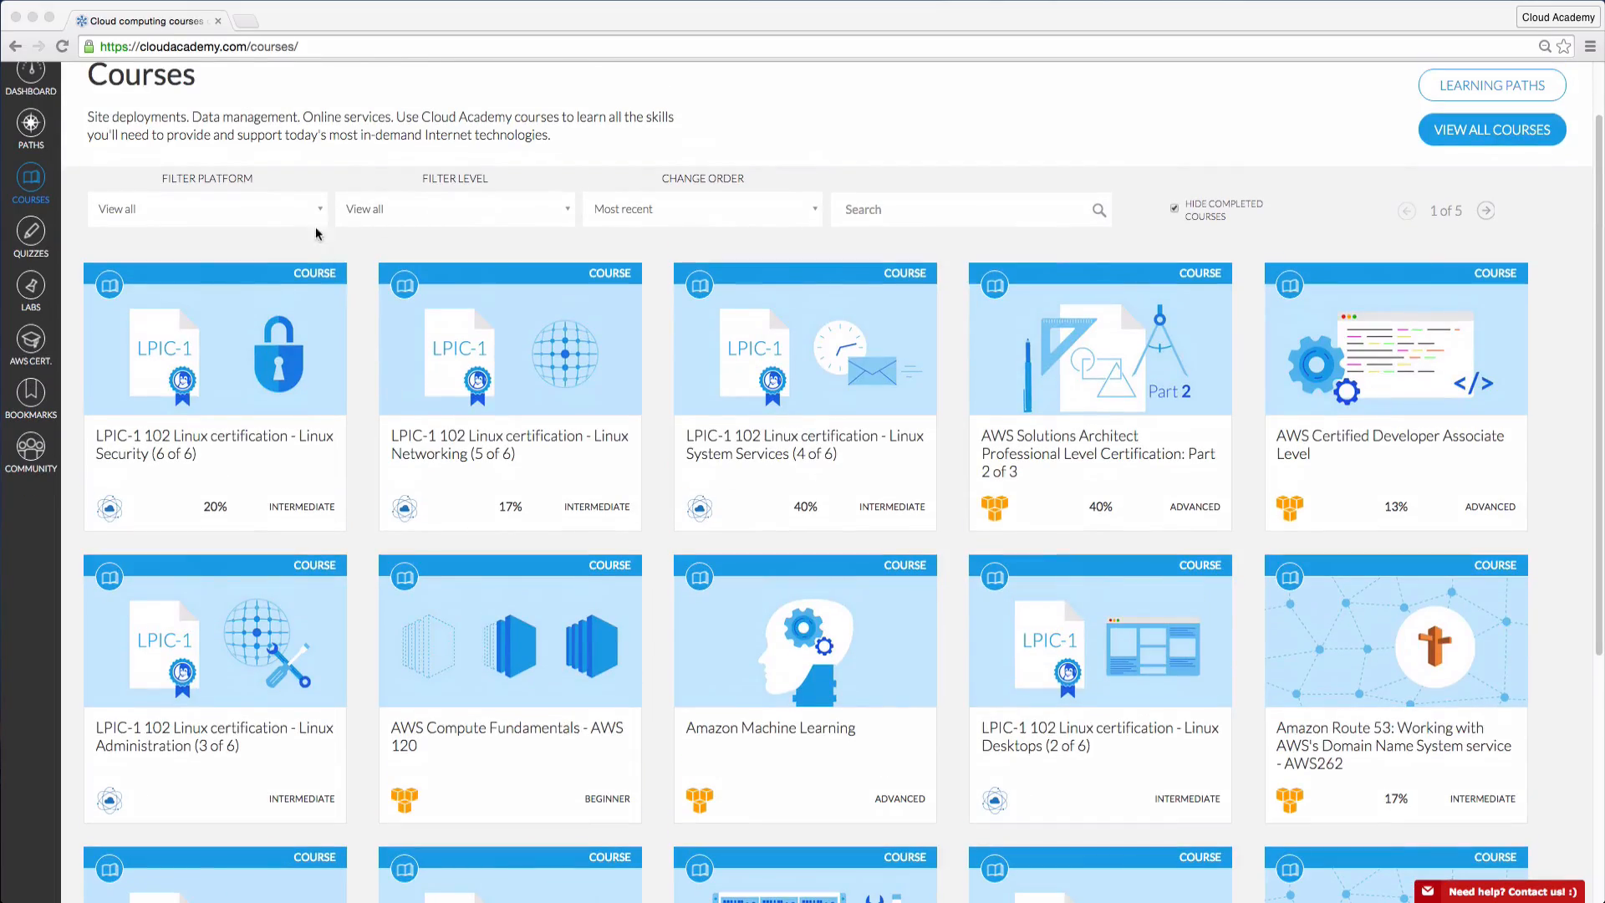
{"action": "left_click", "coordinate": [207, 209]}
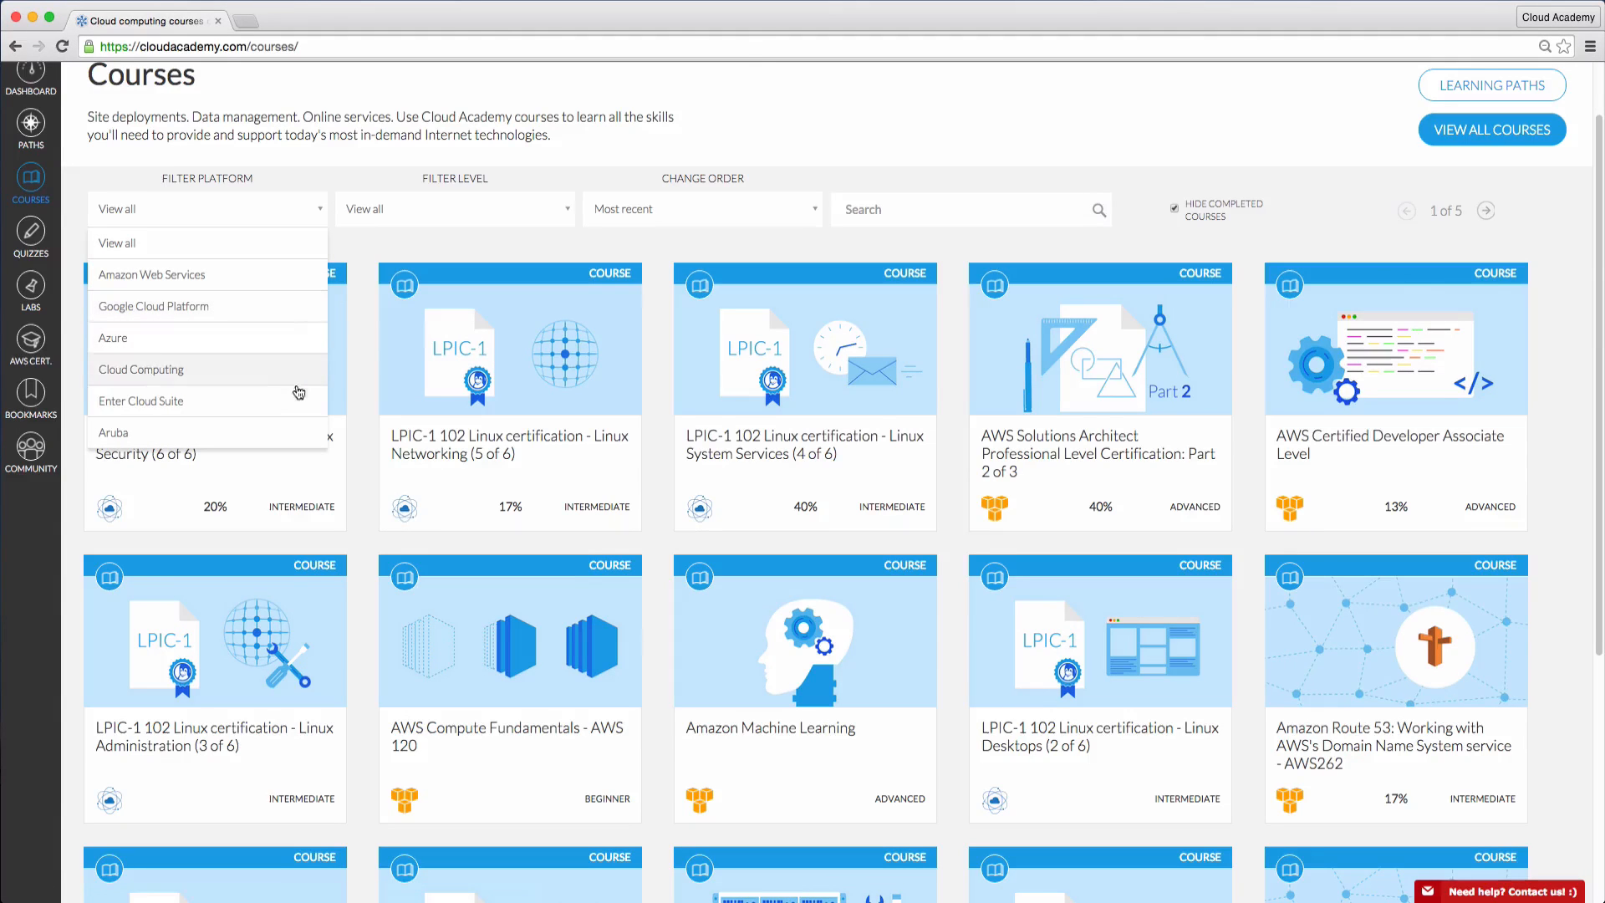
{"action": "left_click", "coordinate": [453, 209]}
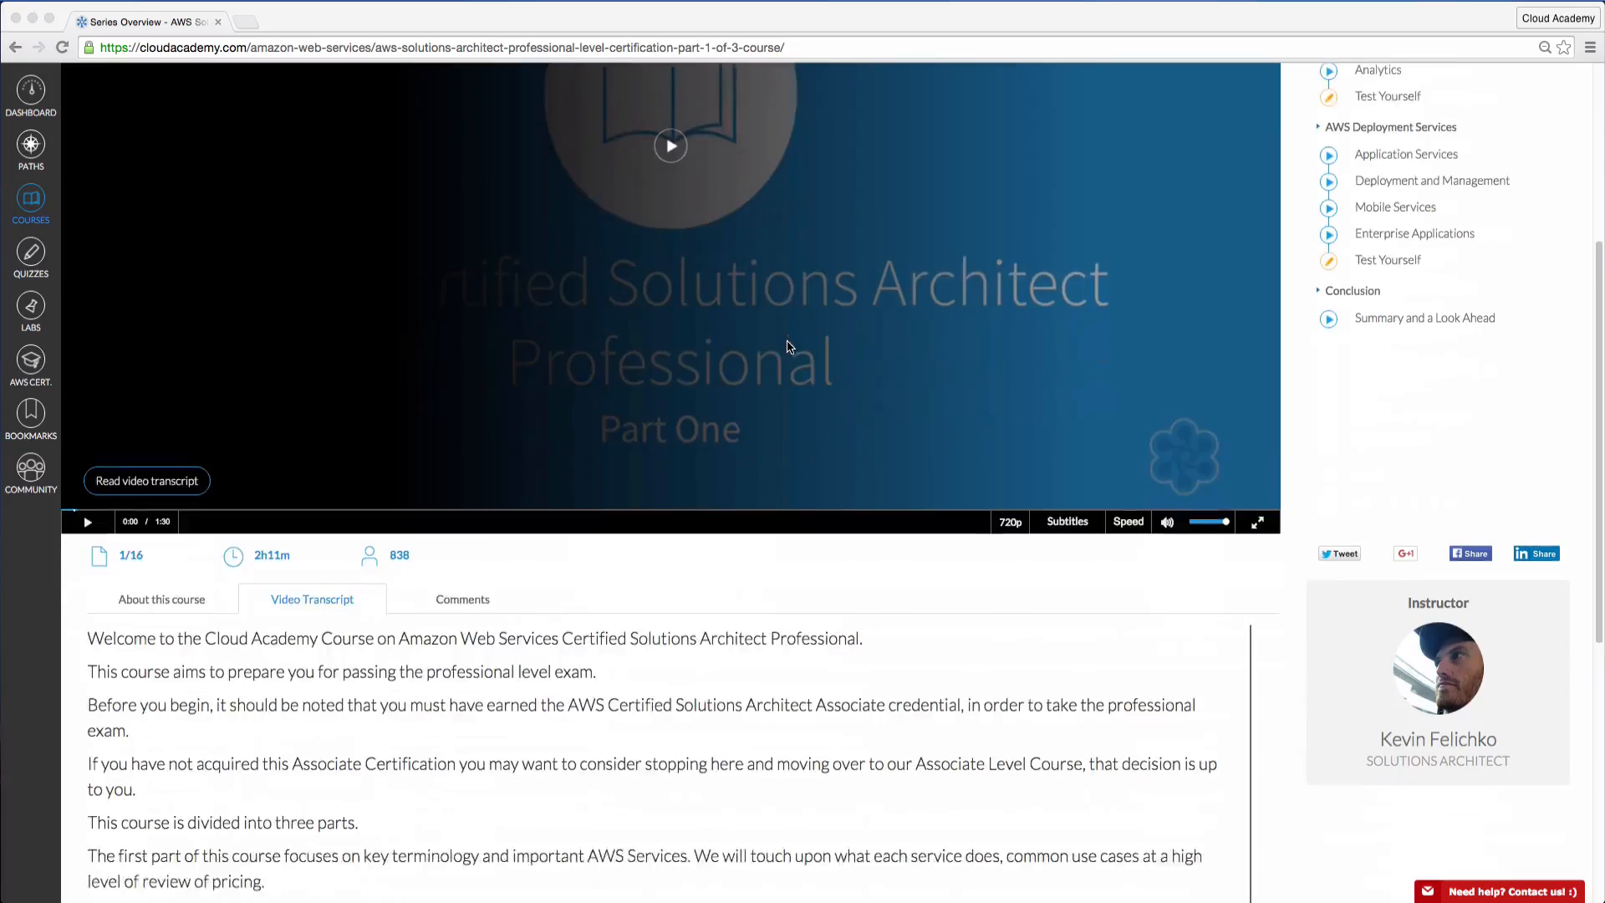
{"action": "scroll", "scroll_direction": "down", "scroll_amount": 3}
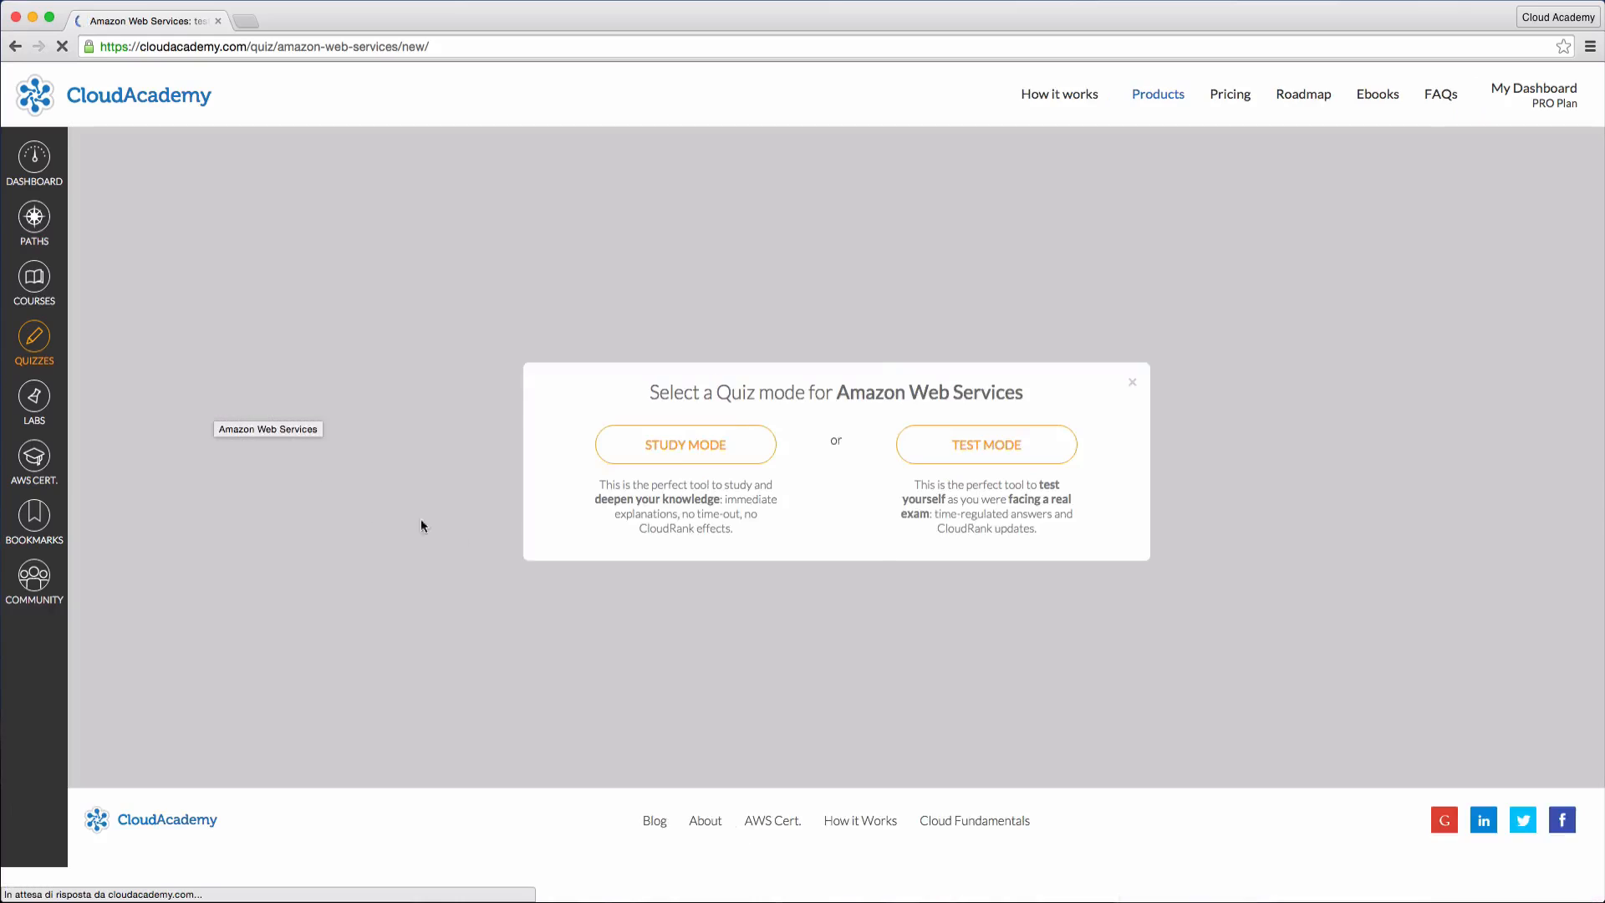
- Start a Study Mode quiz session on Amazon Web Services at Beginner difficulty
{"action": "left_click", "coordinate": [686, 445]}
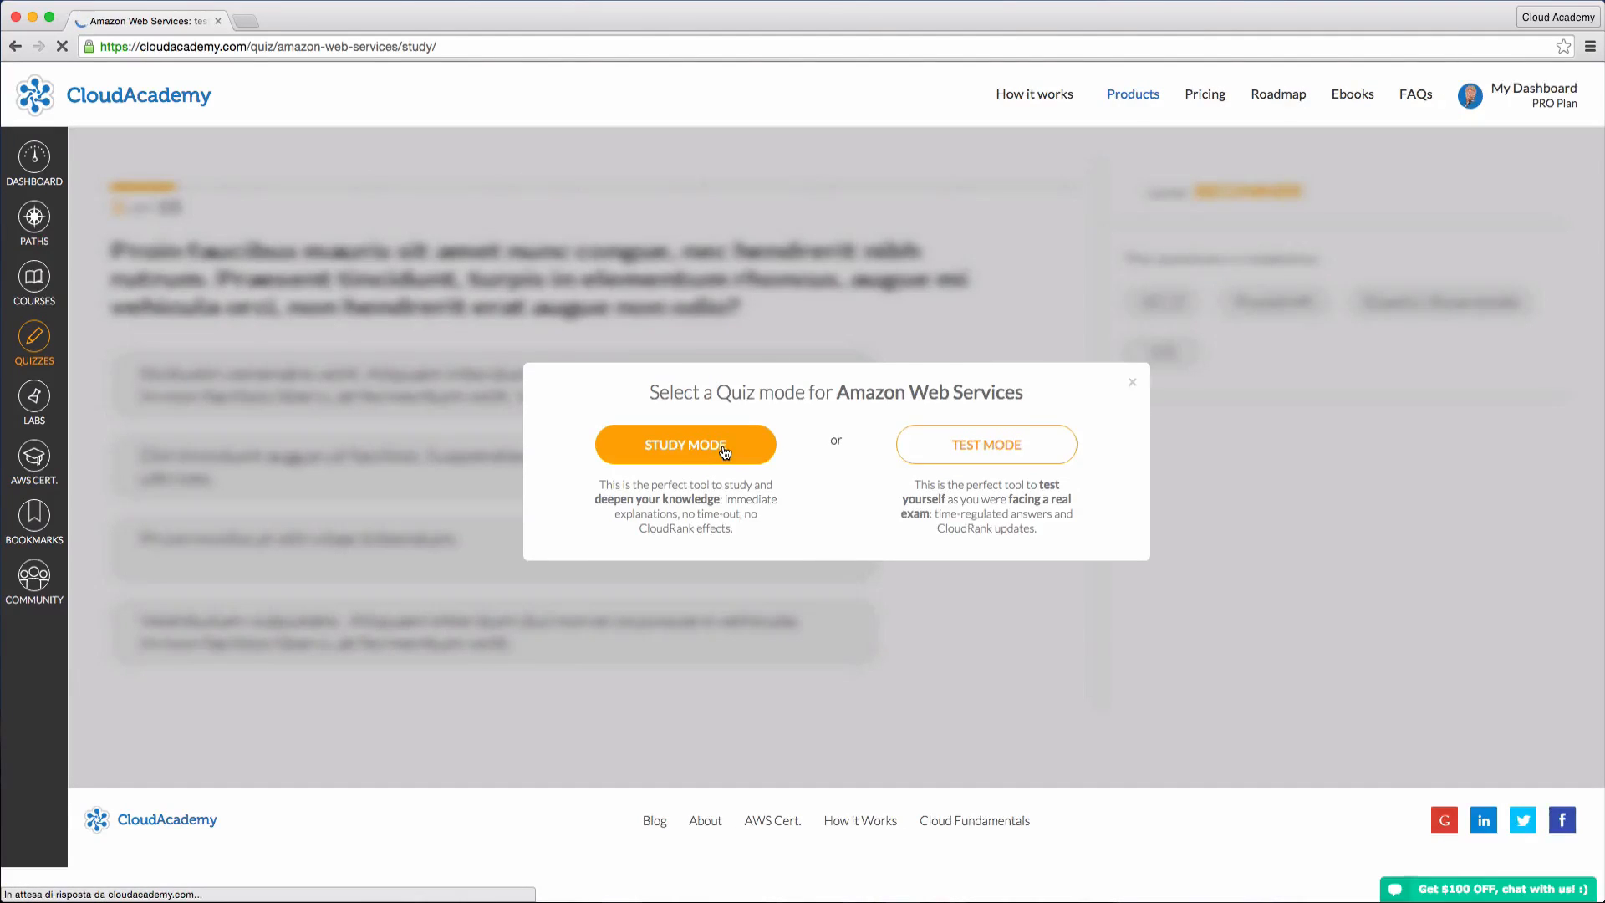
{"action": "left_click", "coordinate": [685, 444]}
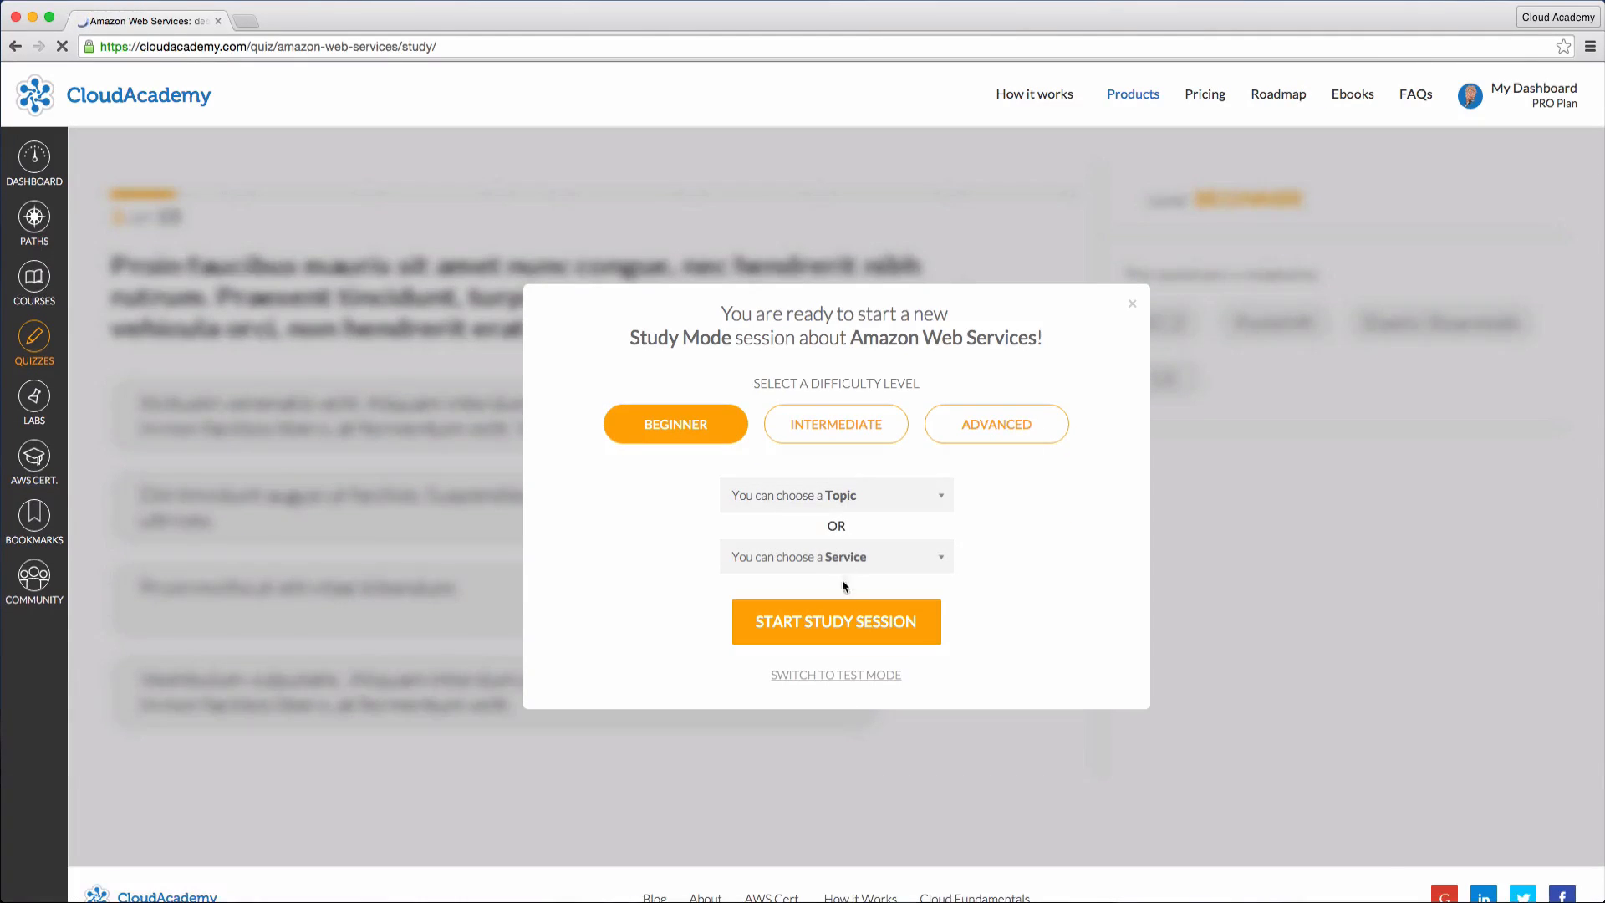
{"action": "left_click", "coordinate": [835, 621]}
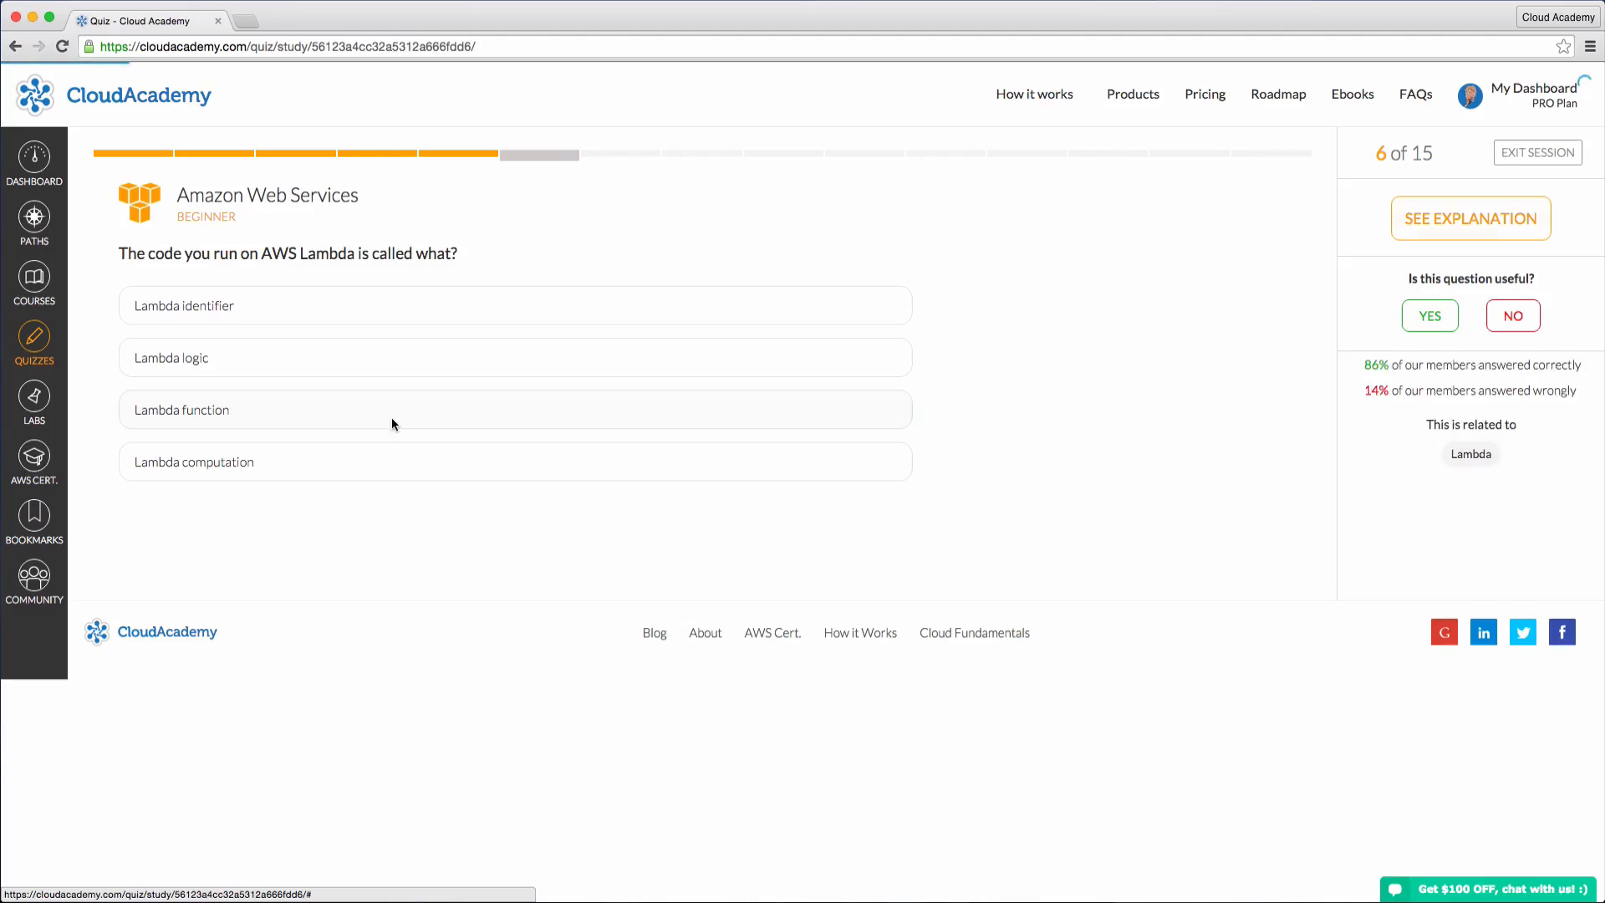
- Browse down through the hands-on Labs catalog list
{"action": "left_click", "coordinate": [514, 409]}
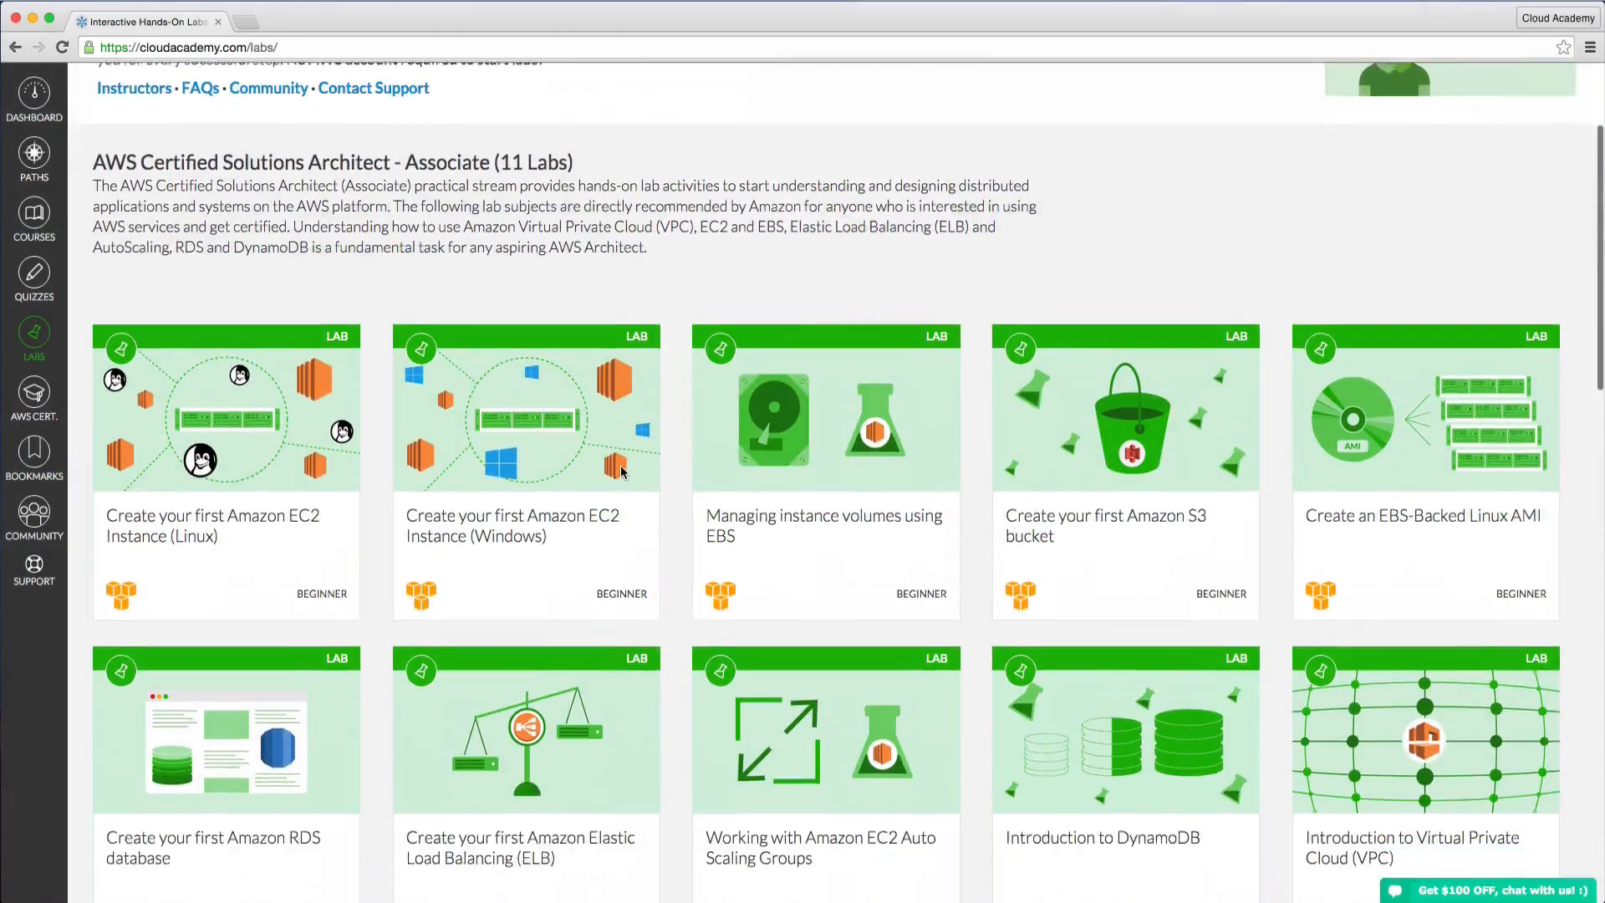
{"action": "scroll", "scroll_direction": "down", "scroll_amount": 3}
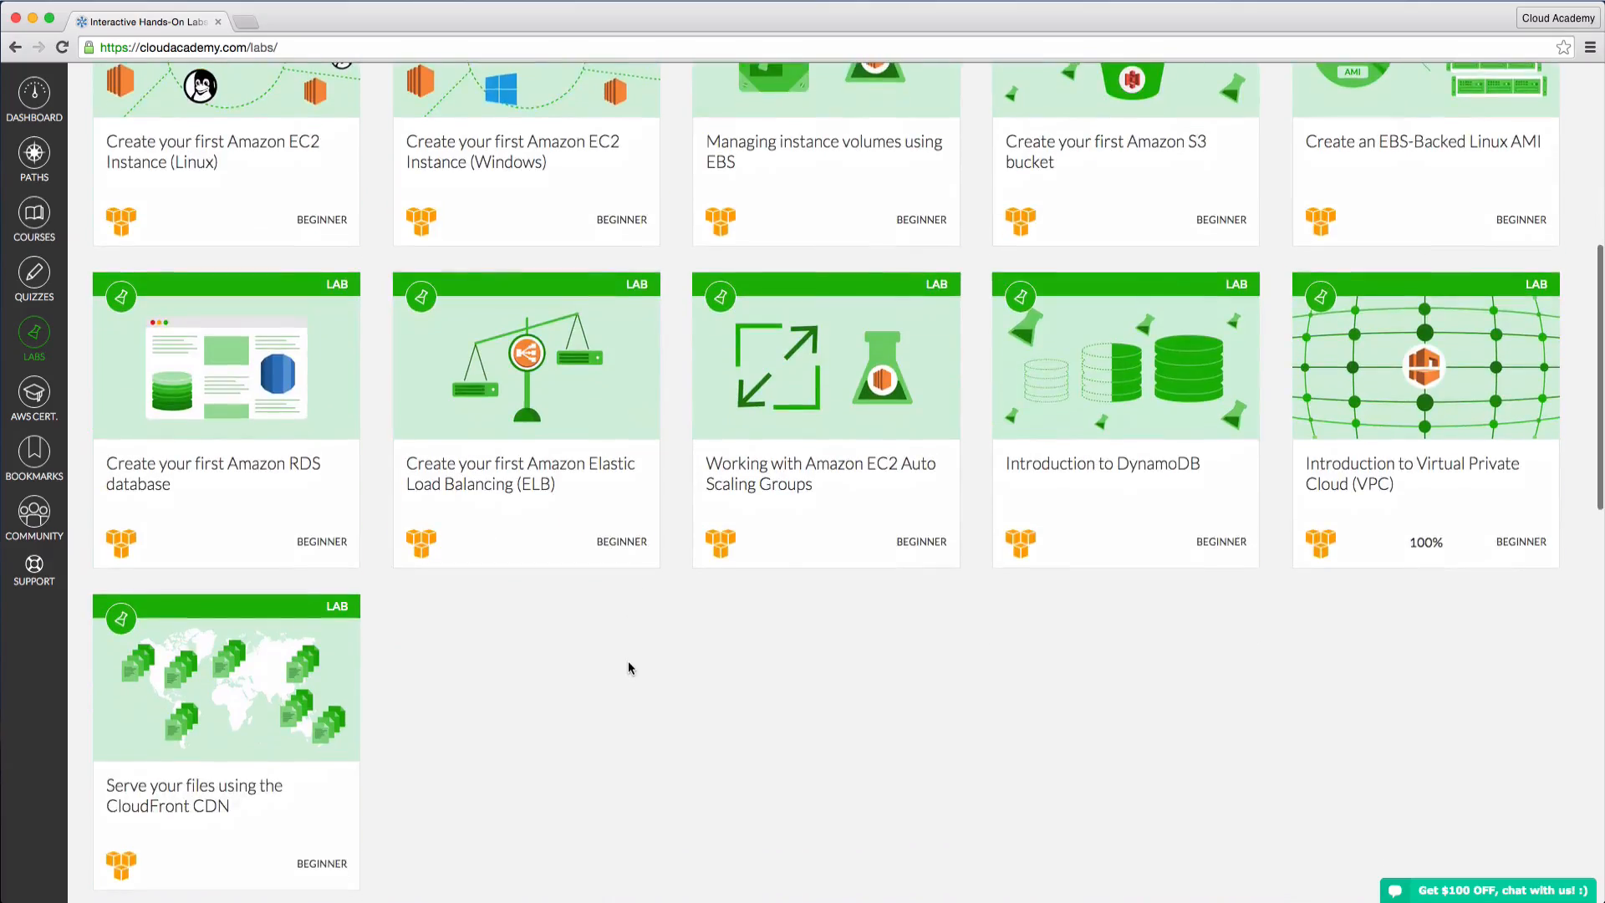
{"action": "scroll", "scroll_direction": "down", "scroll_amount": 3}
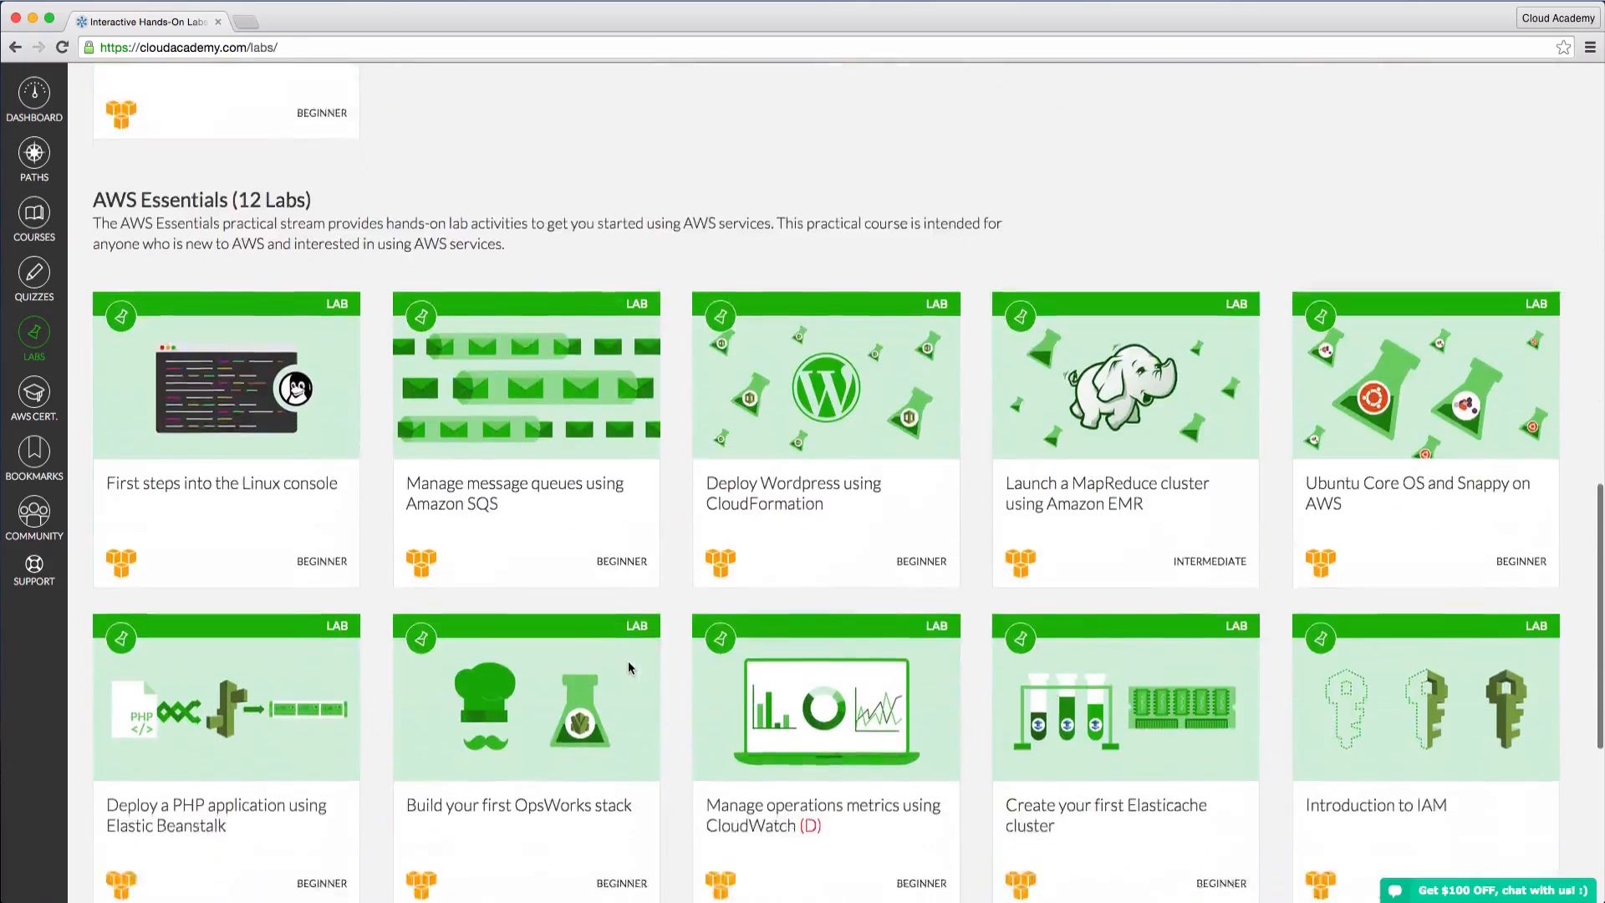
{"action": "scroll", "scroll_direction": "down", "scroll_amount": 3}
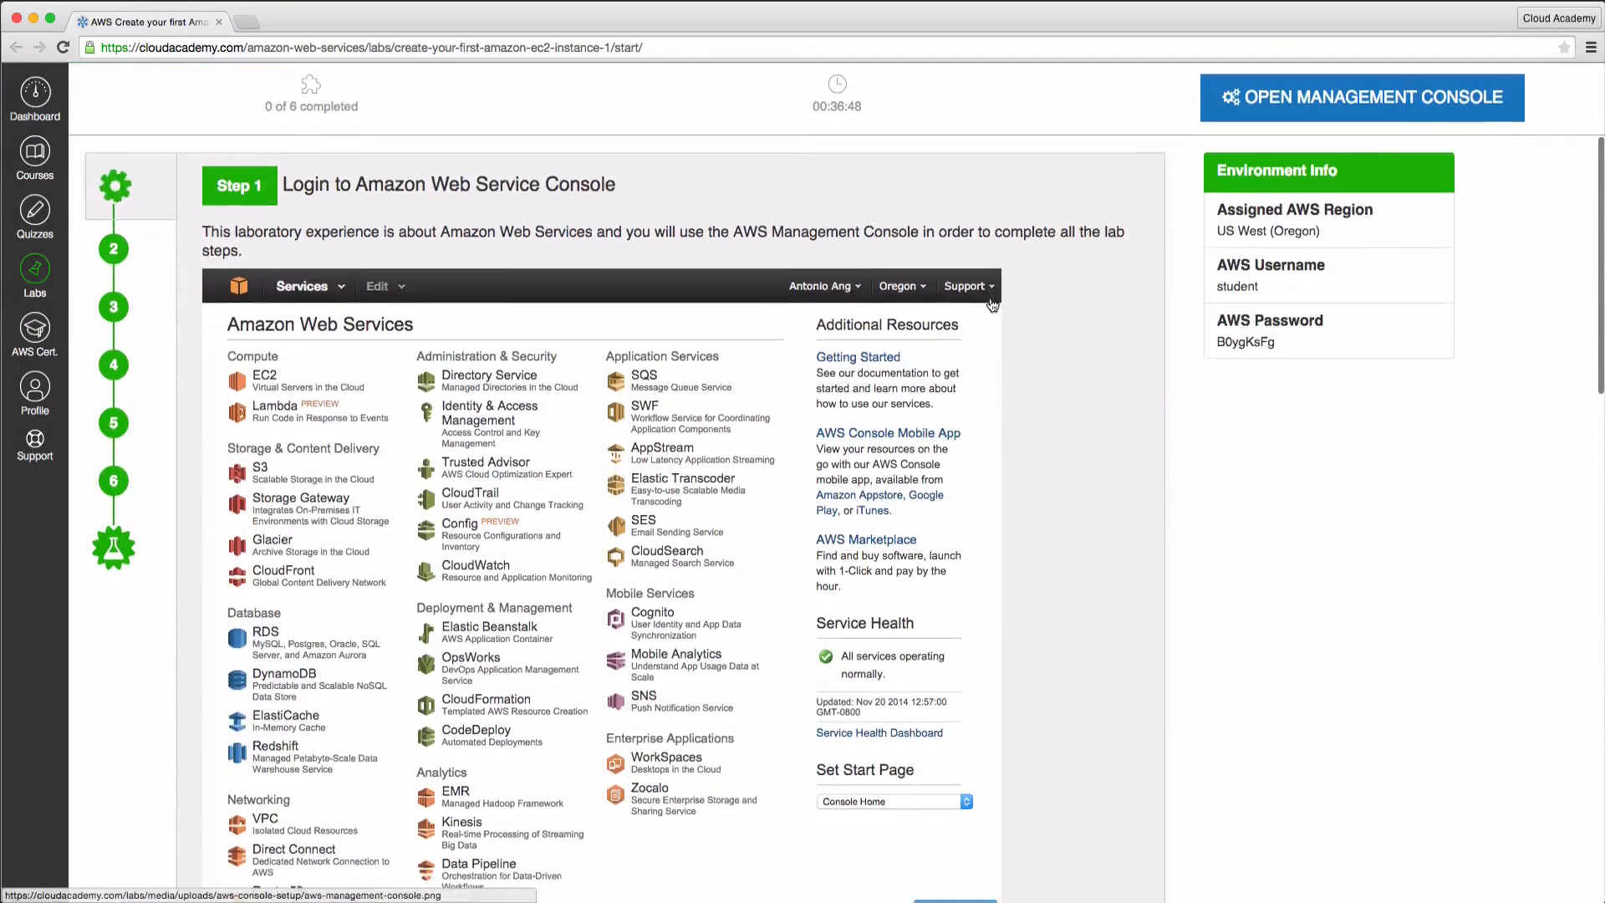
- Read through Step 1 of the 'Create your first Amazon EC2 Instance' lab and confirm 'I did it!' to advance
{"action": "scroll", "scroll_direction": "down", "scroll_amount": 3}
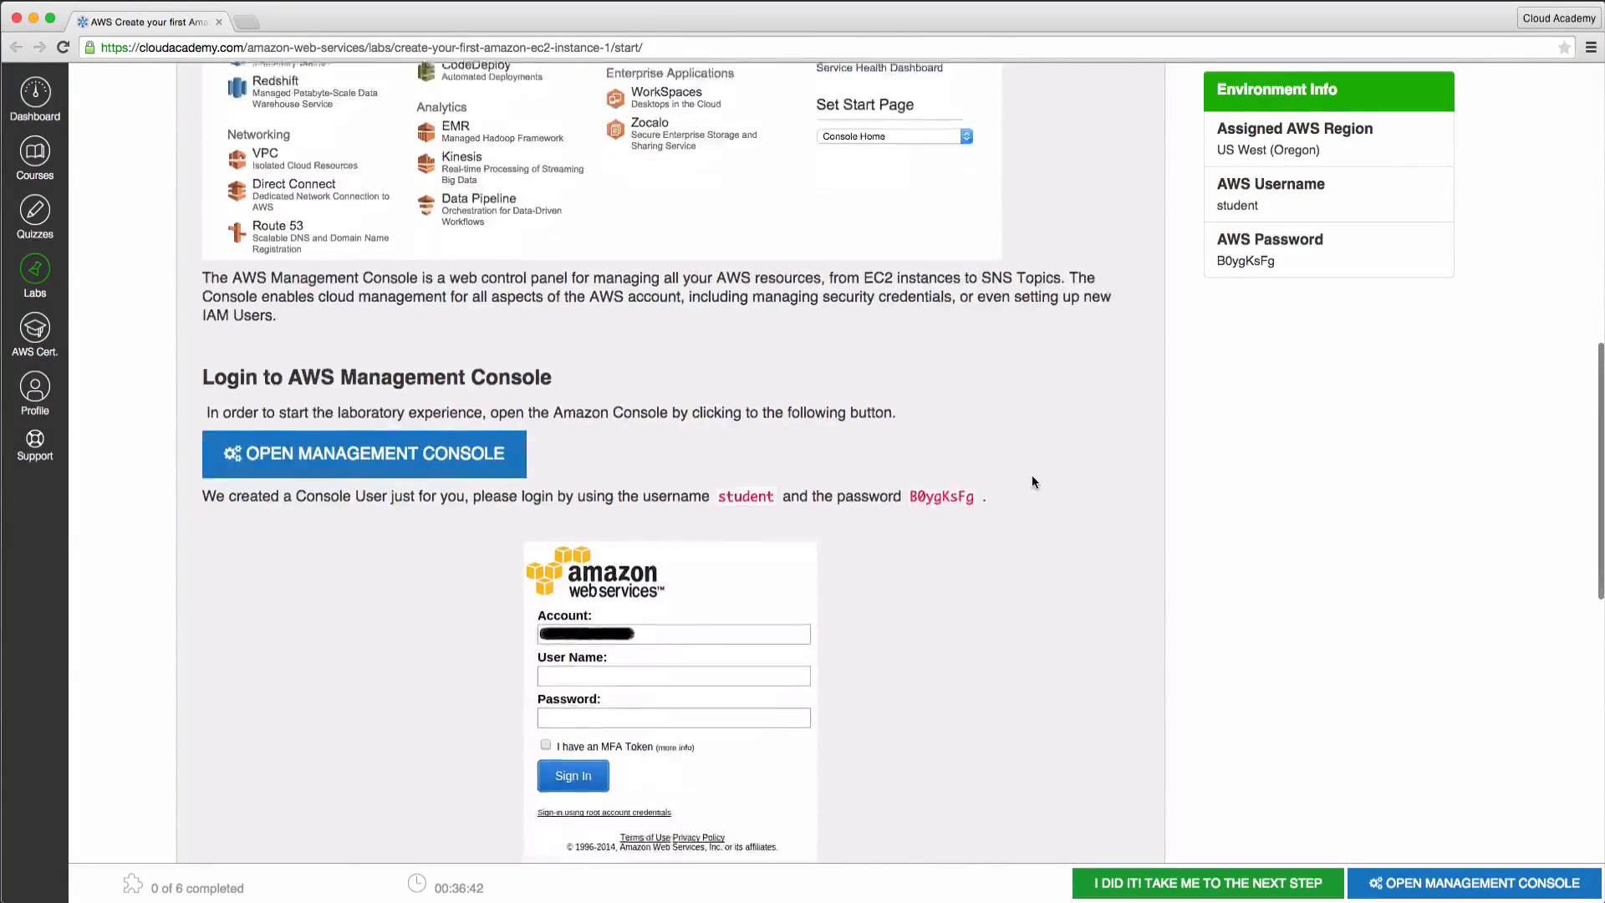
{"action": "scroll", "scroll_direction": "down", "scroll_amount": 3}
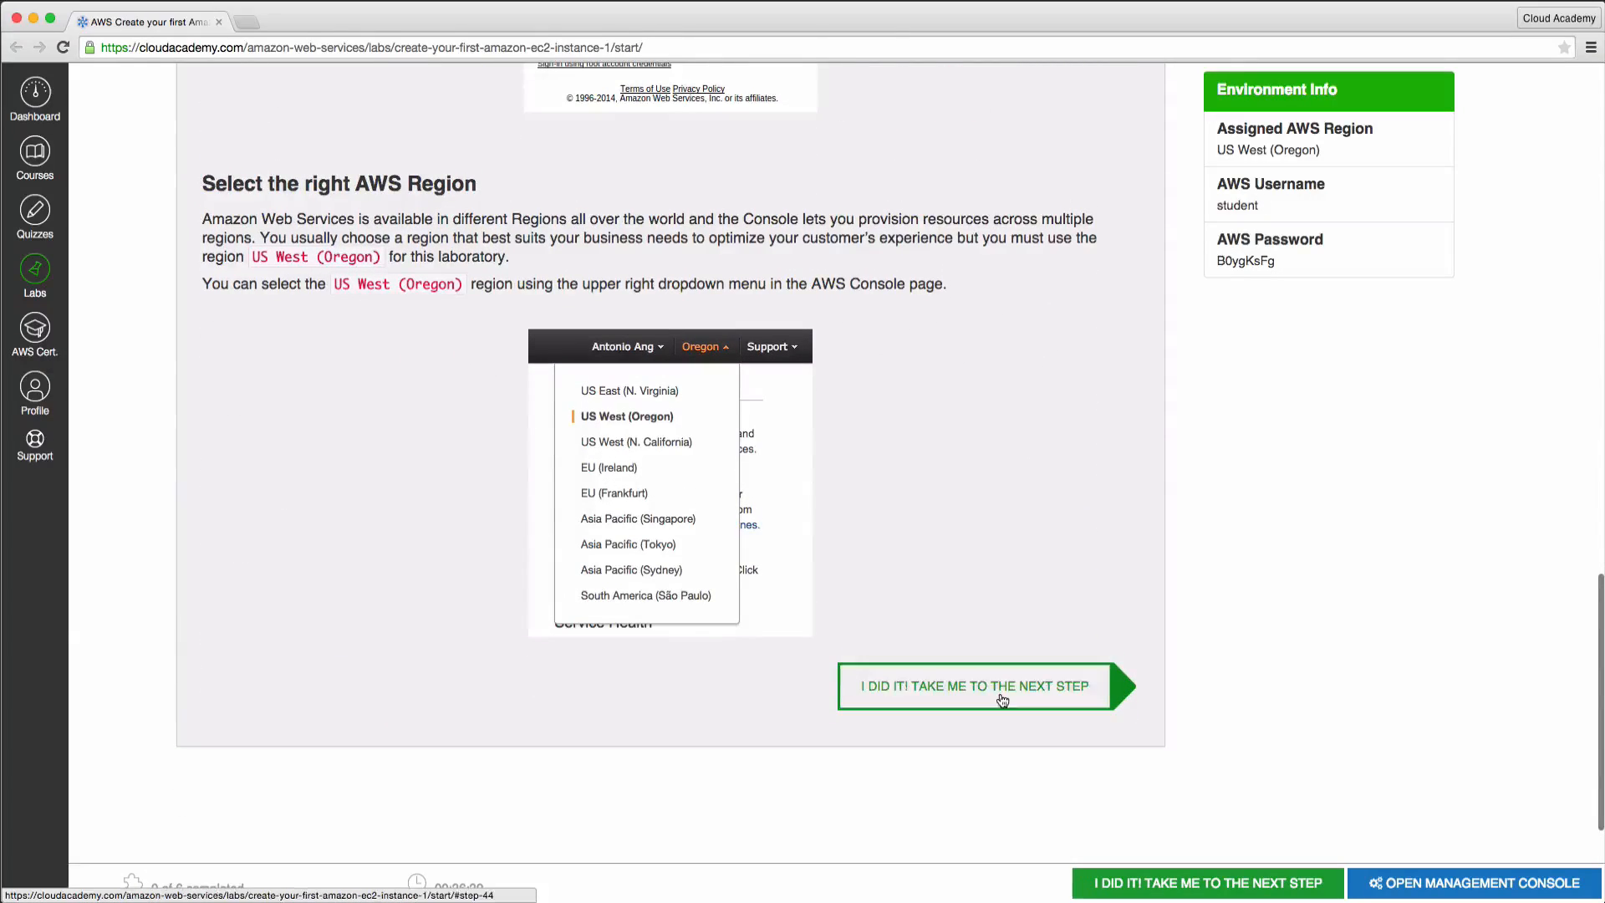
{"action": "left_click", "coordinate": [974, 685]}
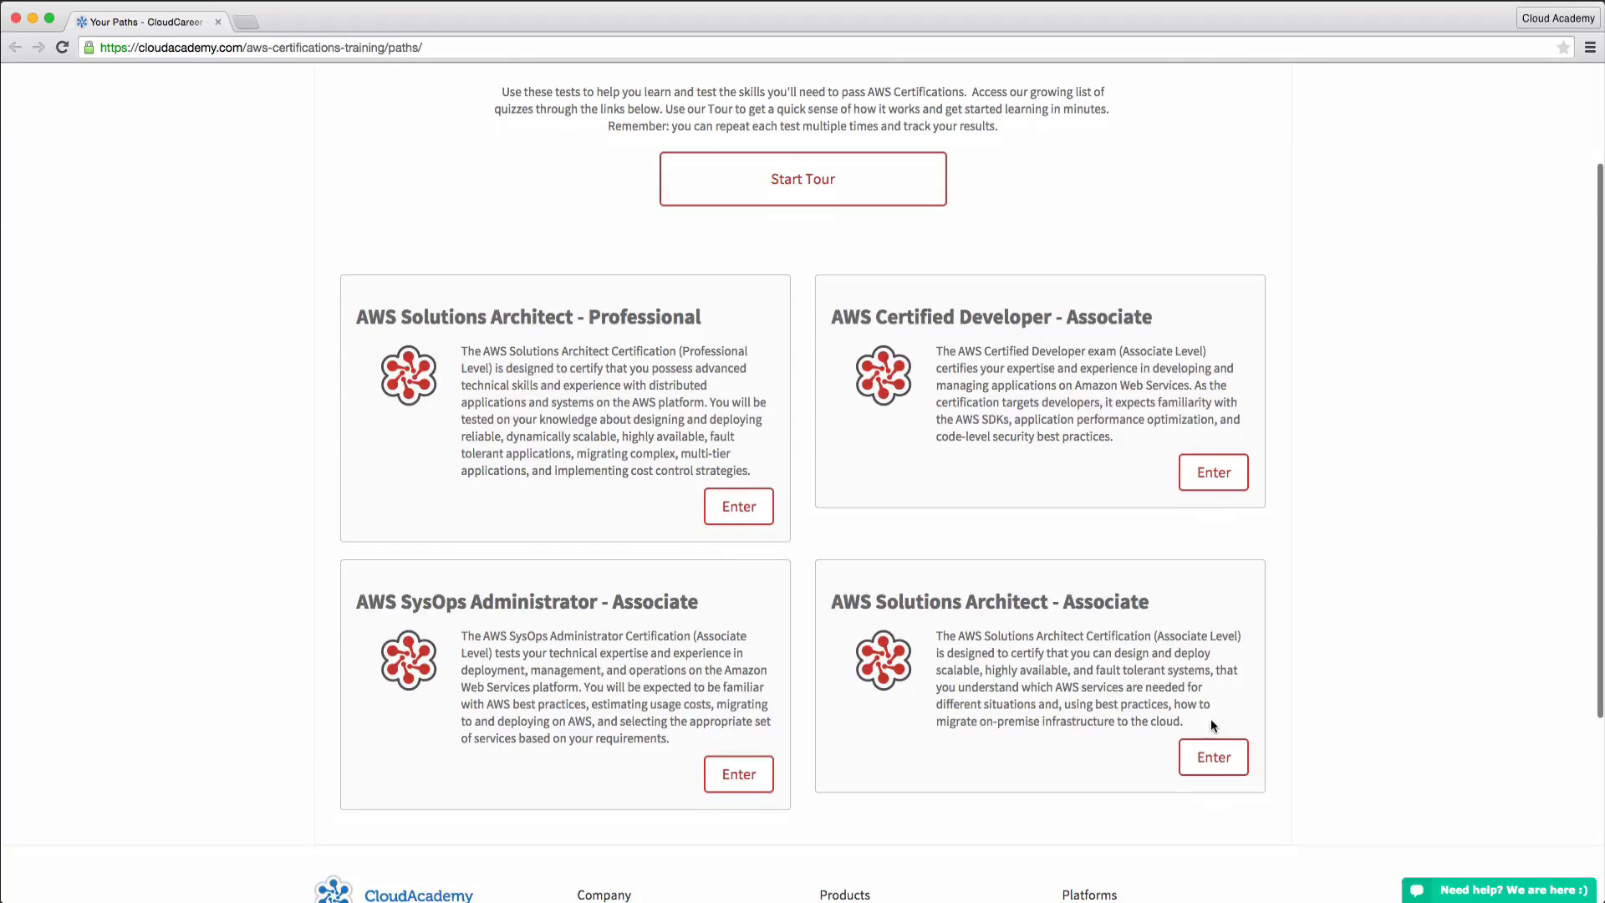
- Enter the Solutions Architect - Associate track, start Test #1 and show its answer Explanations
{"action": "left_click", "coordinate": [1211, 756]}
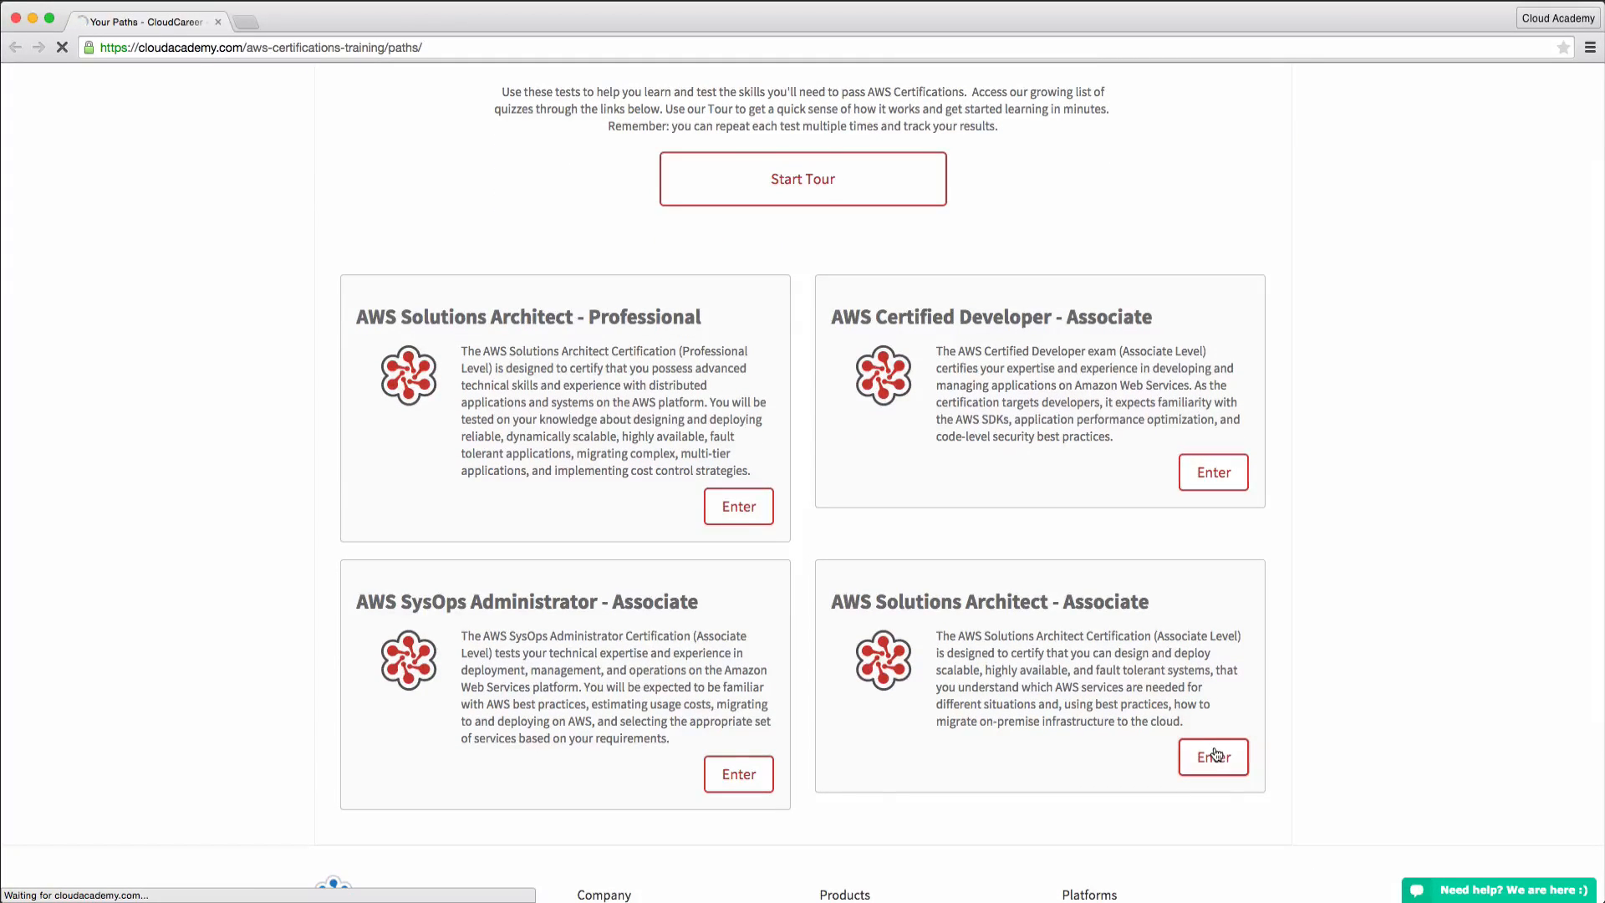
{"action": "left_click", "coordinate": [1211, 756]}
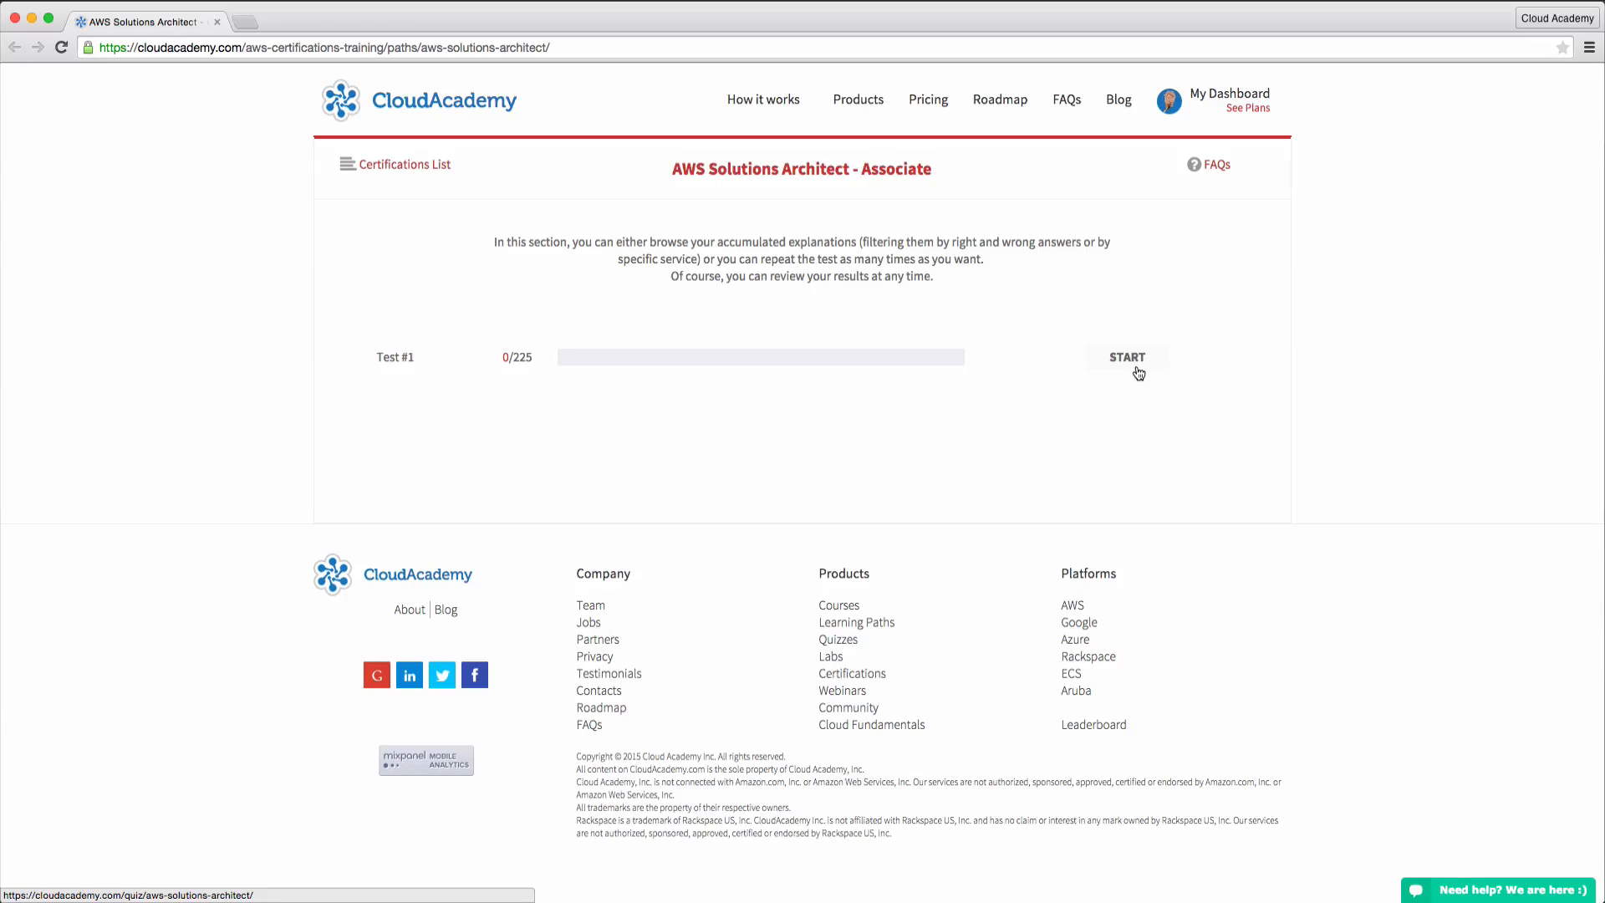
{"action": "left_click", "coordinate": [1125, 358]}
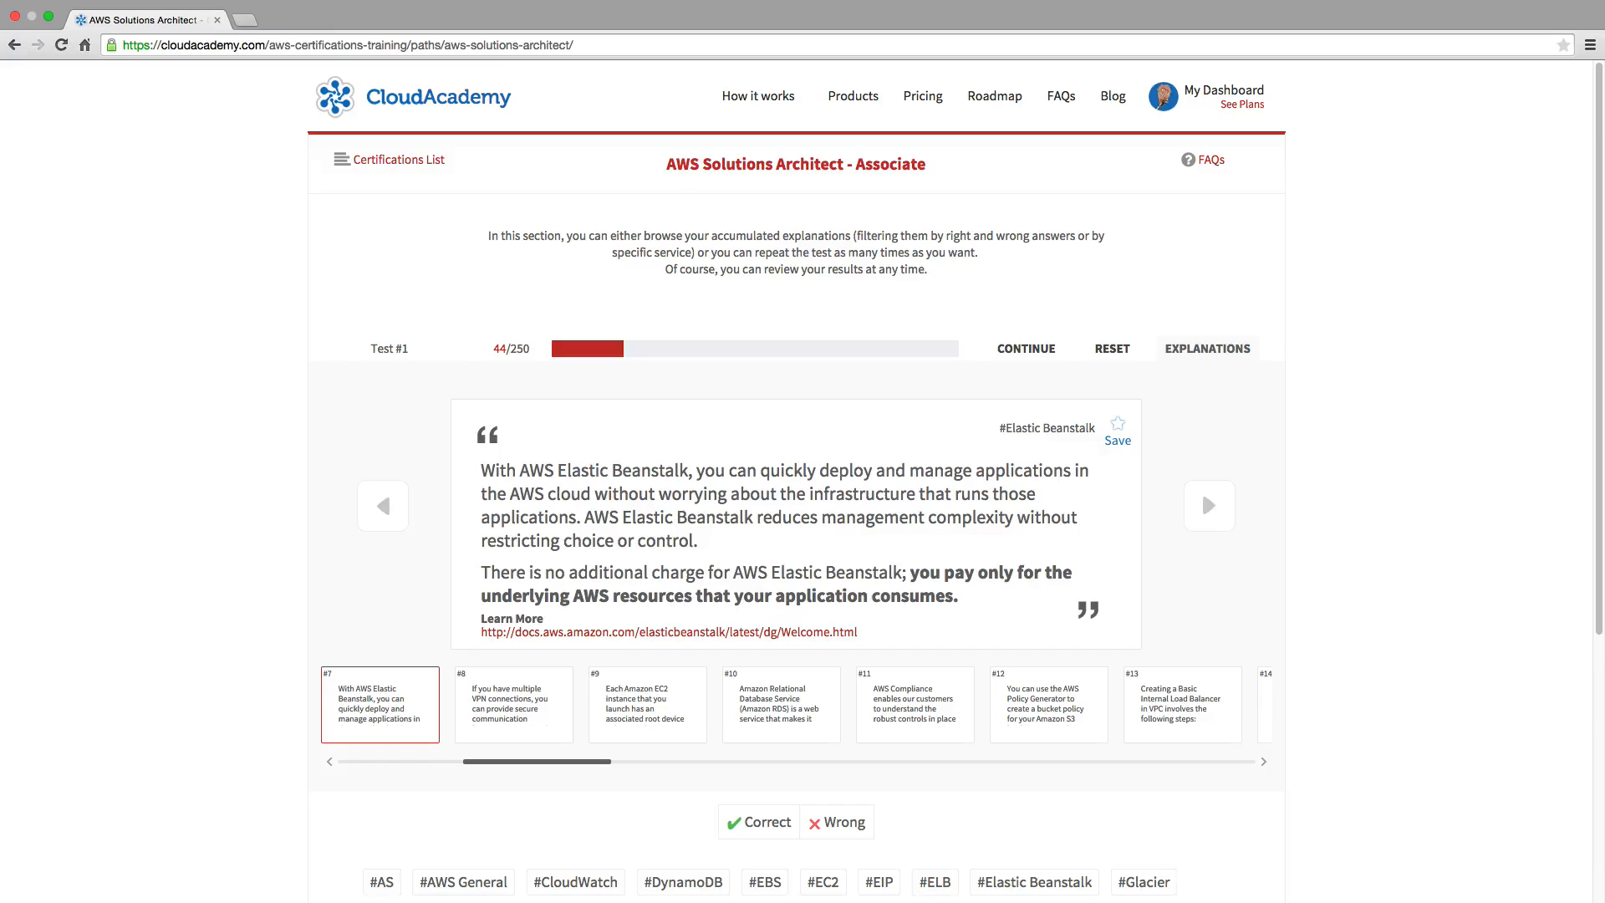